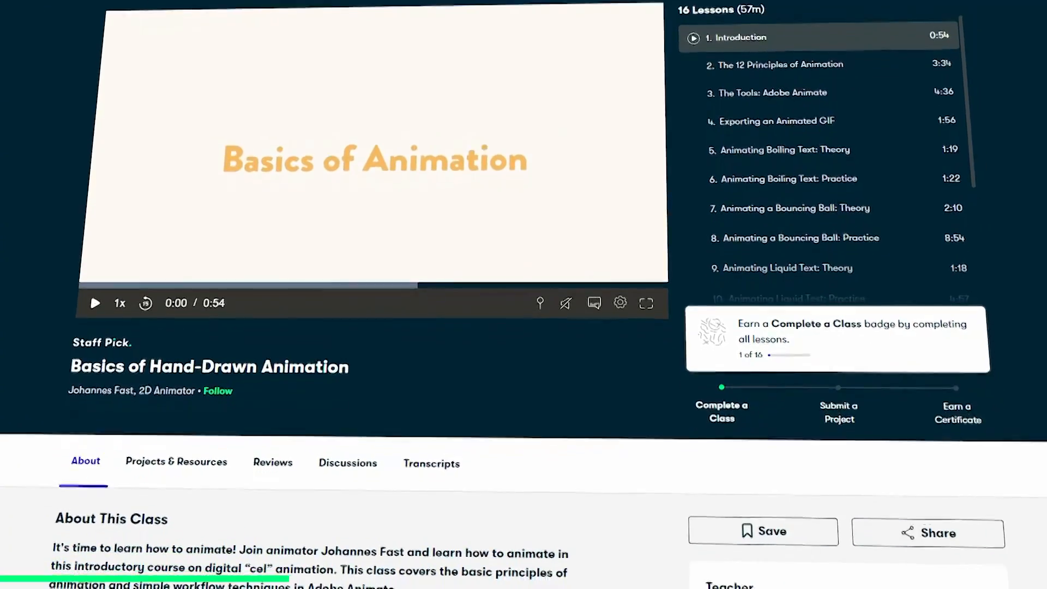
pyautogui.scroll(-3)
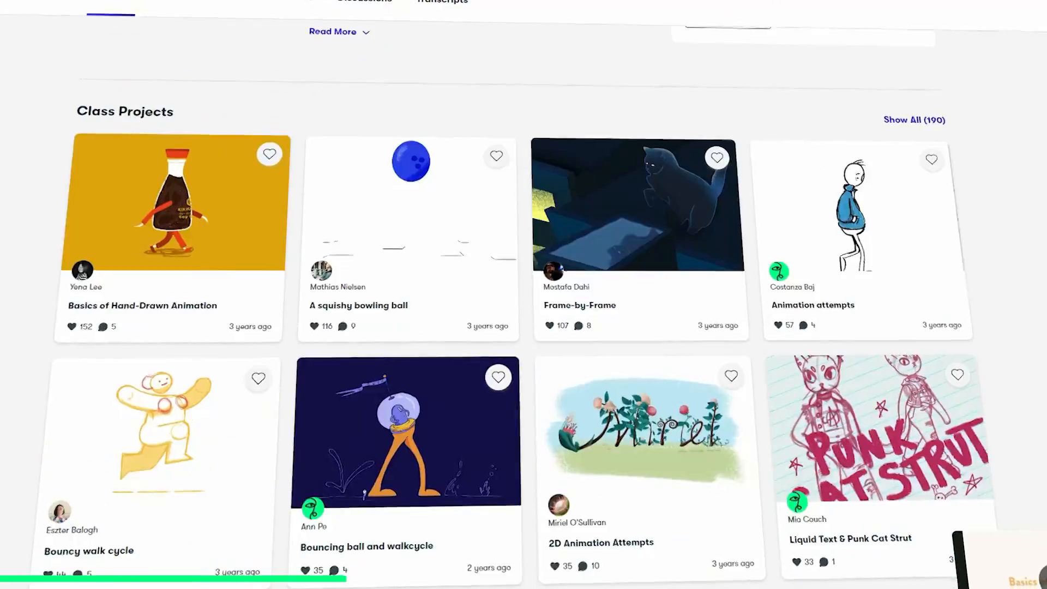